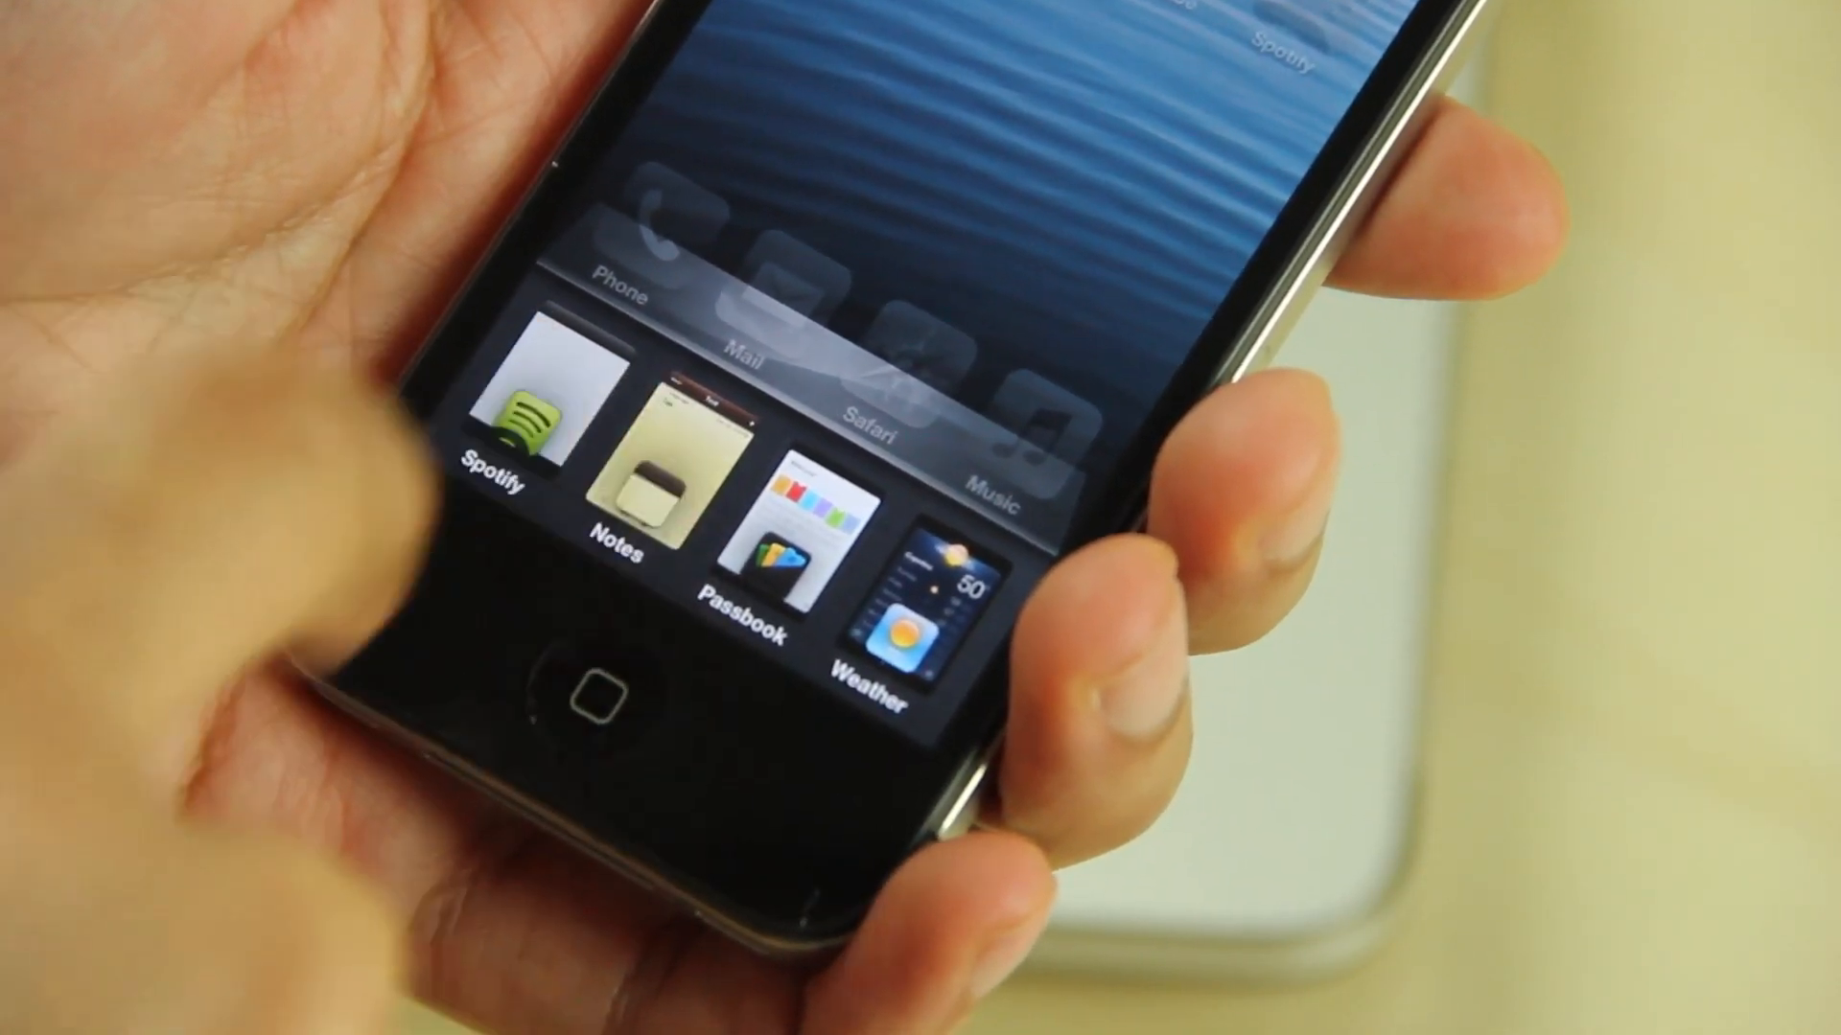
- Open the Auxo switcher and swipe through the Facebook, Stocks and Tweetbot live card previews
{"action": "left_click", "coordinate": [642, 458]}
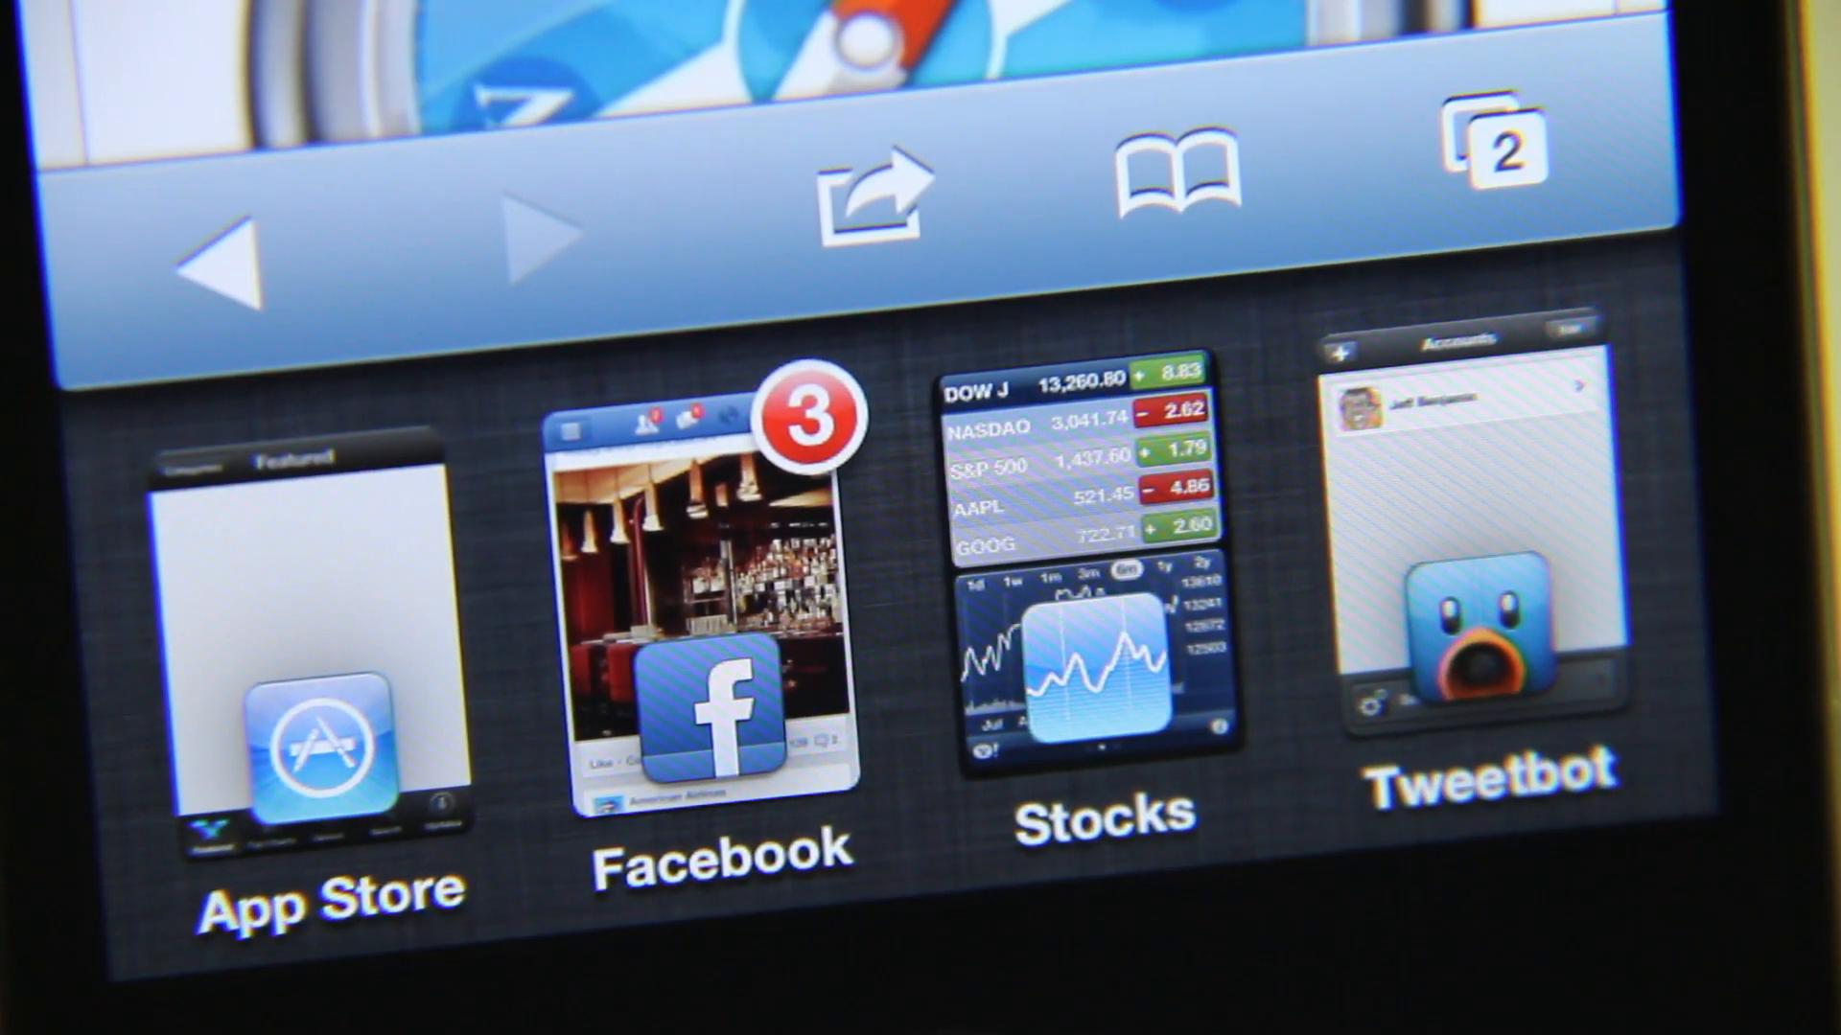
{"action": "scroll", "scroll_direction": "left", "scroll_amount": 3}
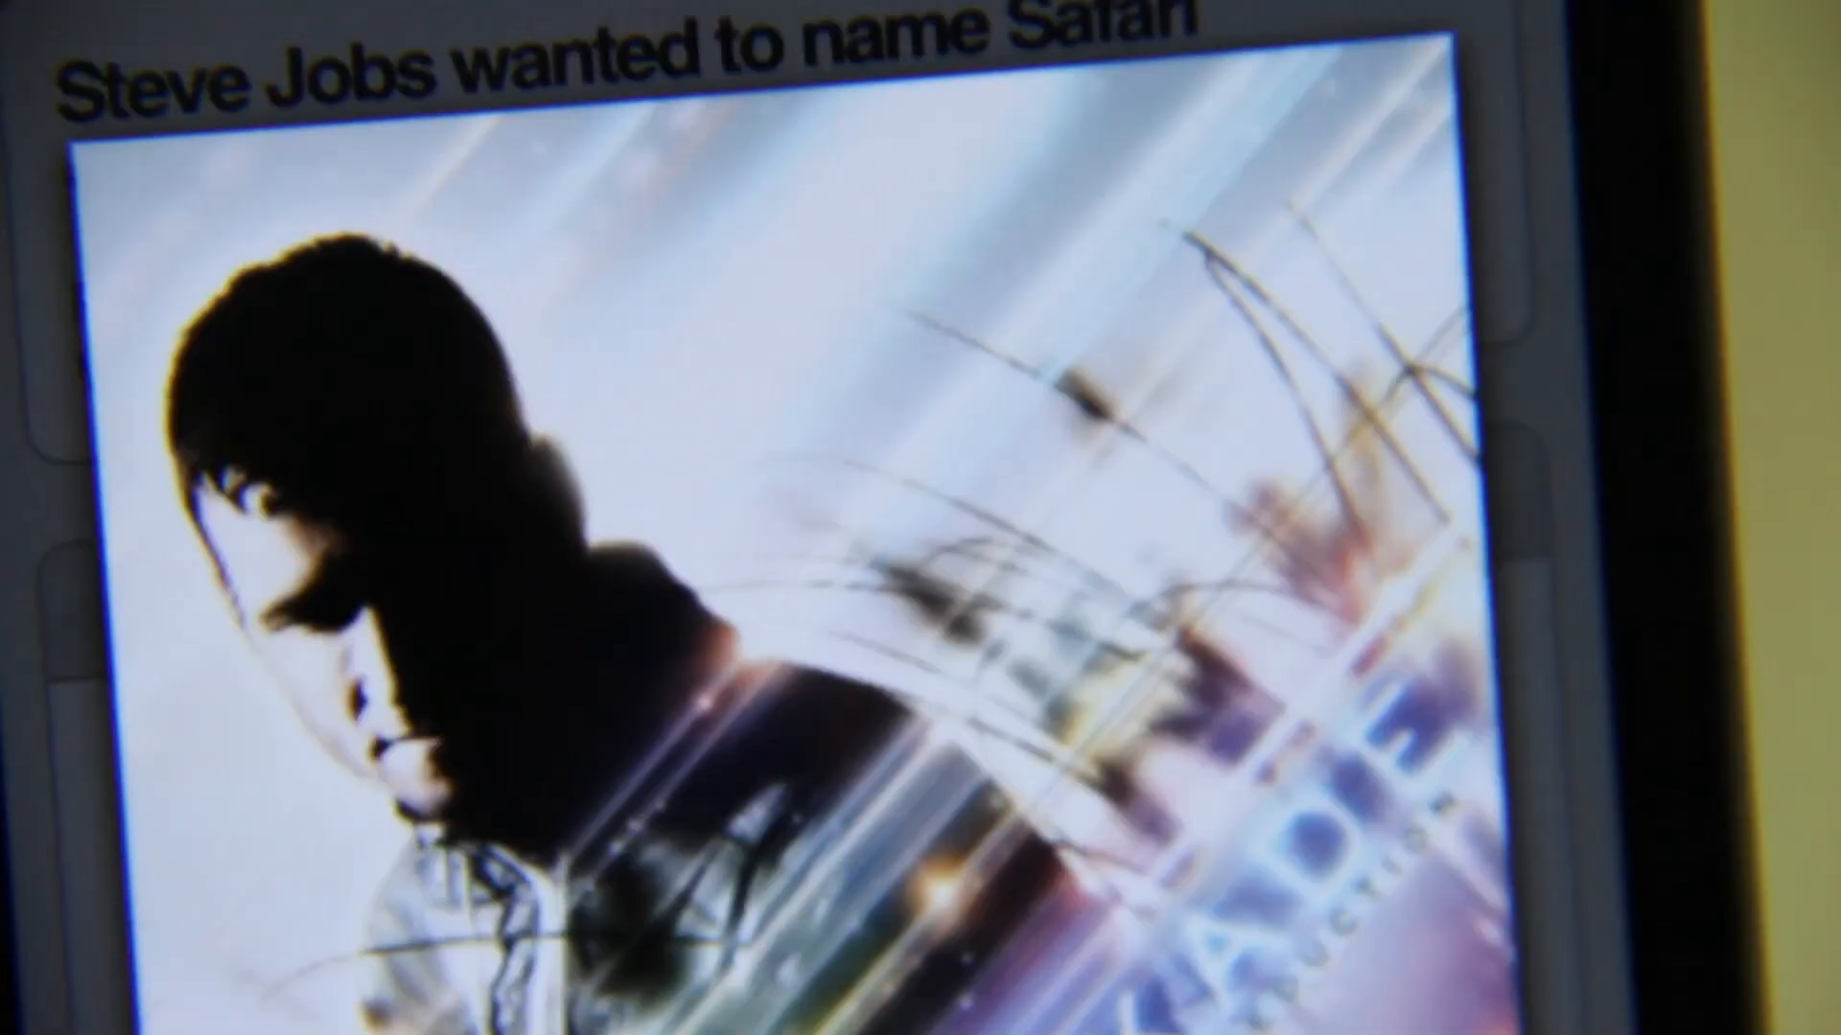
- Swipe past the music artwork page to the Wi-Fi, Bluetooth, 3G and brightness toggles
{"action": "scroll", "scroll_direction": "down", "scroll_amount": 3}
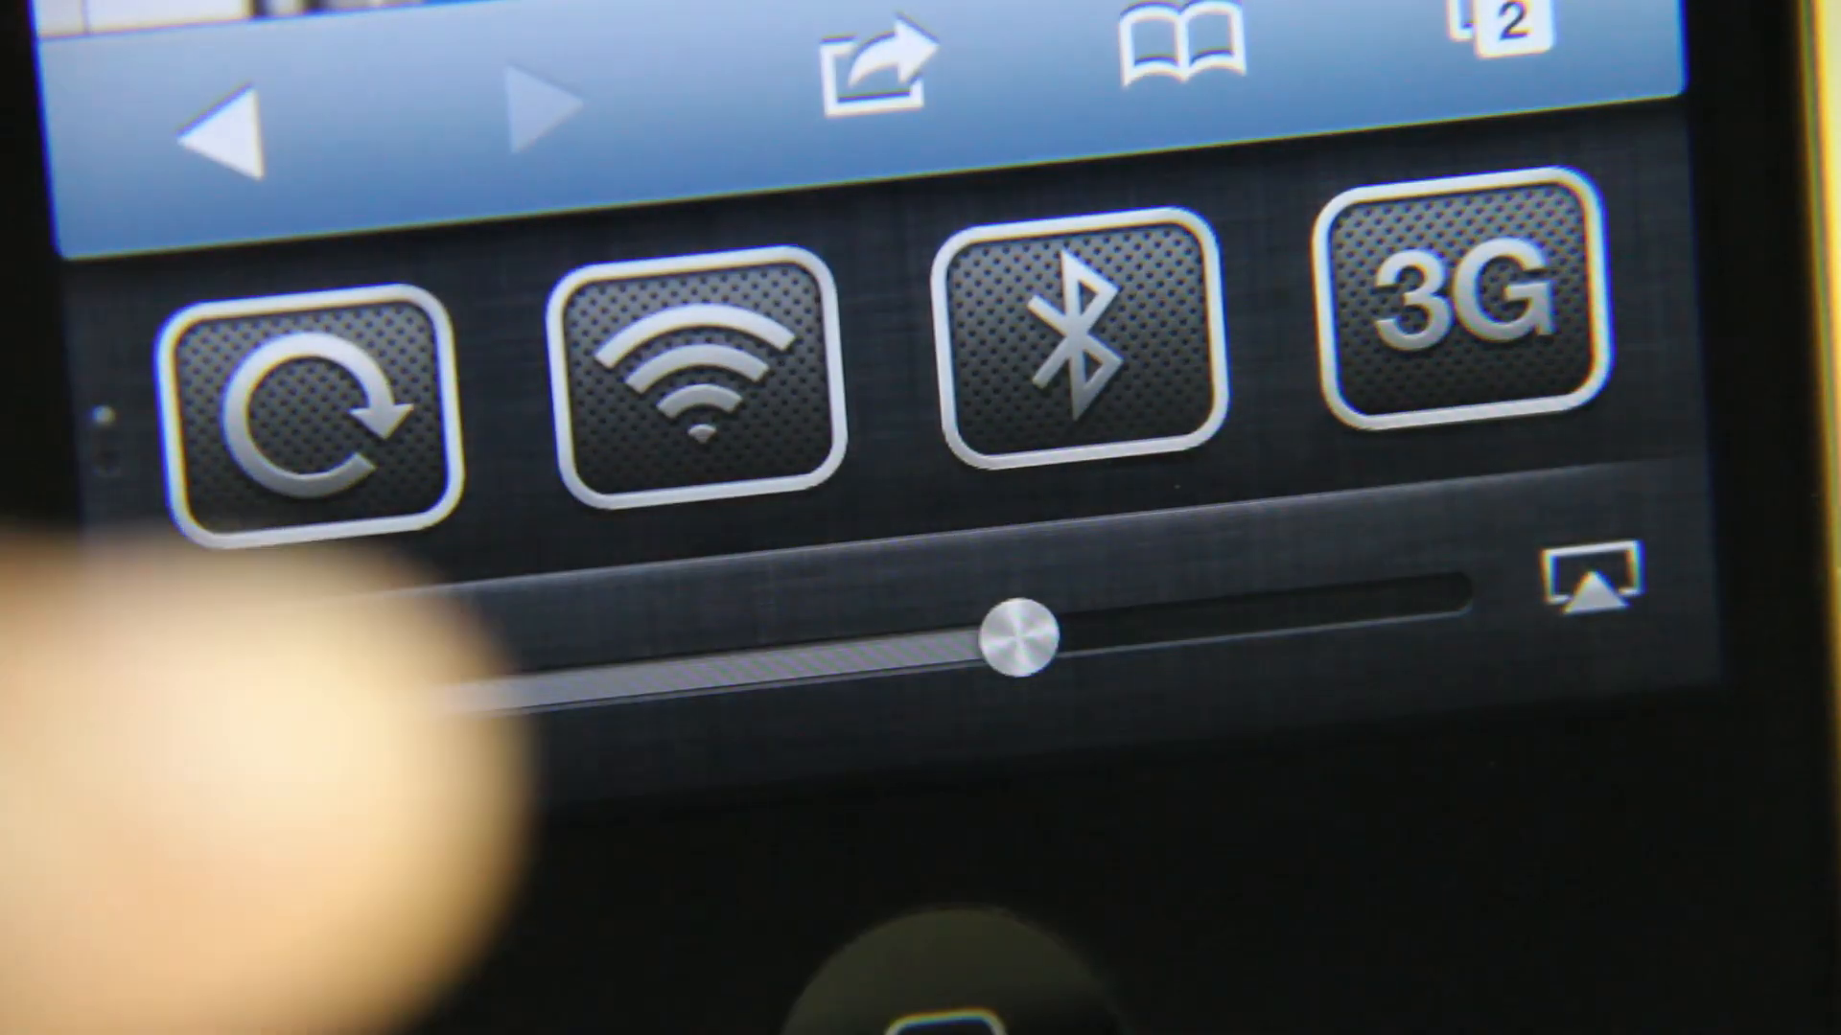
{"action": "left_click", "coordinate": [1581, 592]}
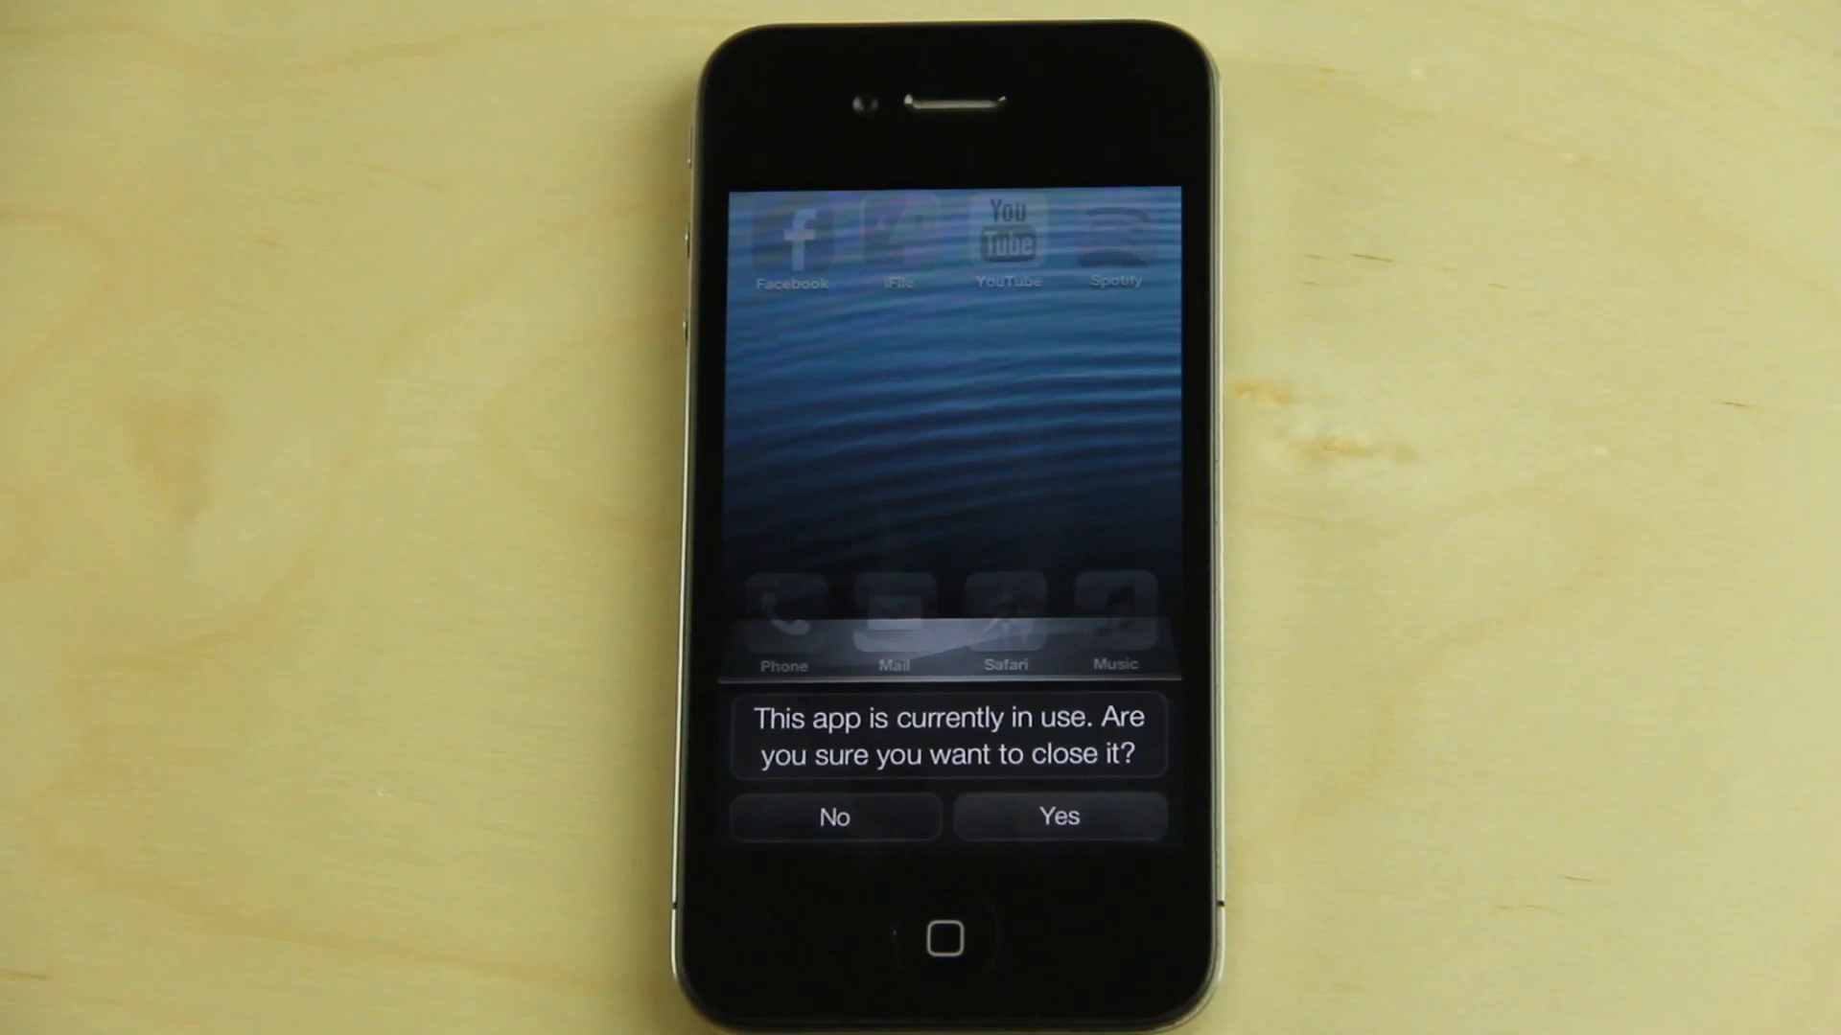
- Answer No to the 'app currently in use' and 'remove all apps' prompts
{"action": "left_click", "coordinate": [835, 816]}
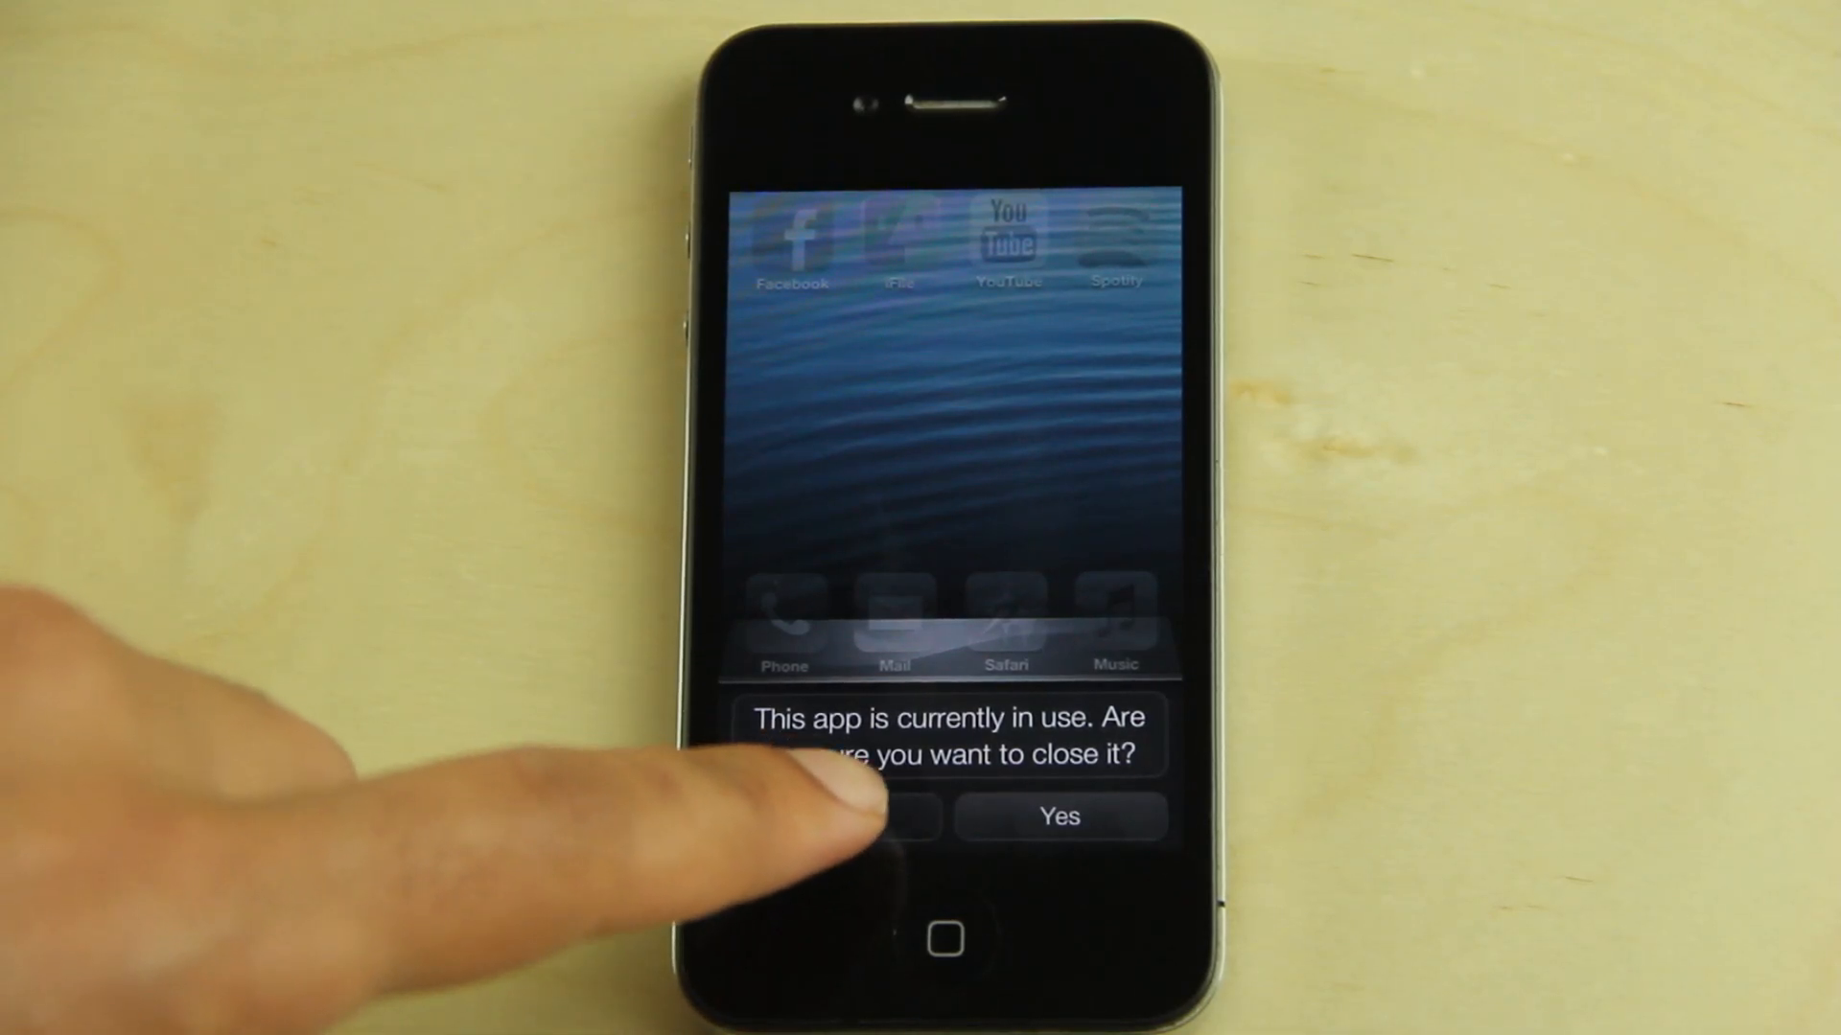
{"action": "left_click", "coordinate": [1057, 816]}
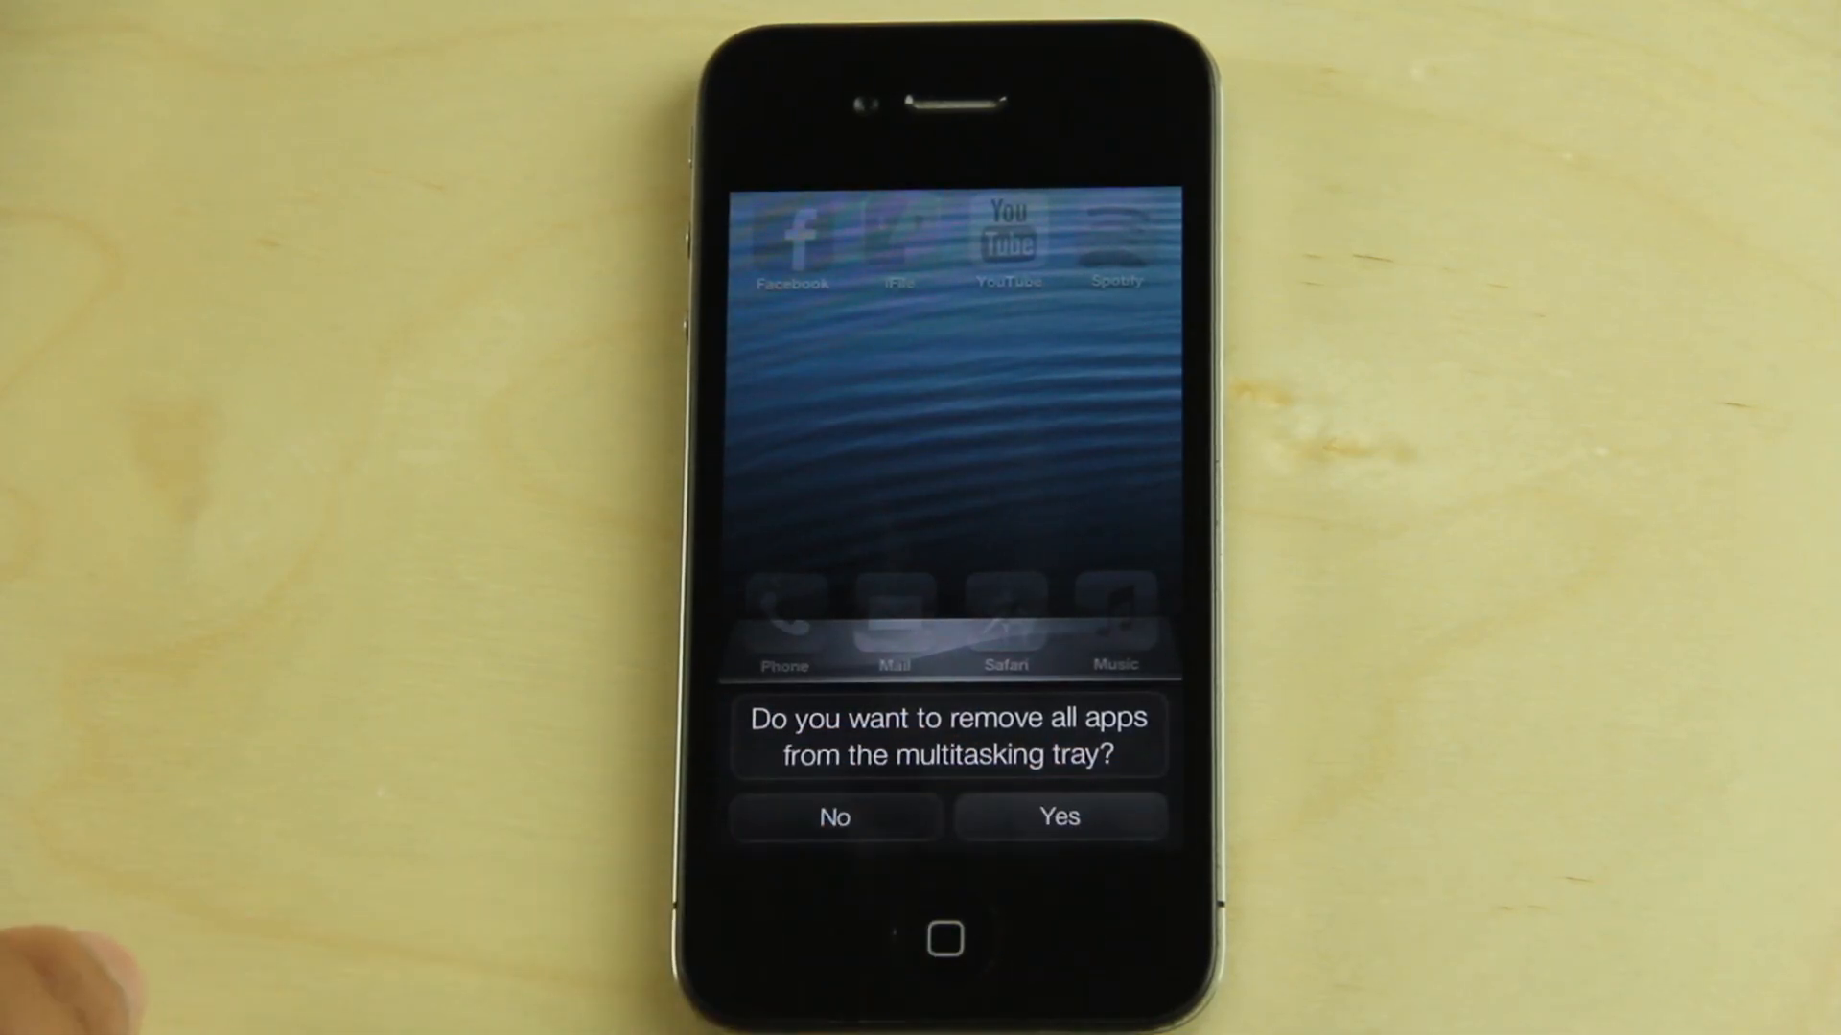
{"action": "left_click", "coordinate": [833, 816]}
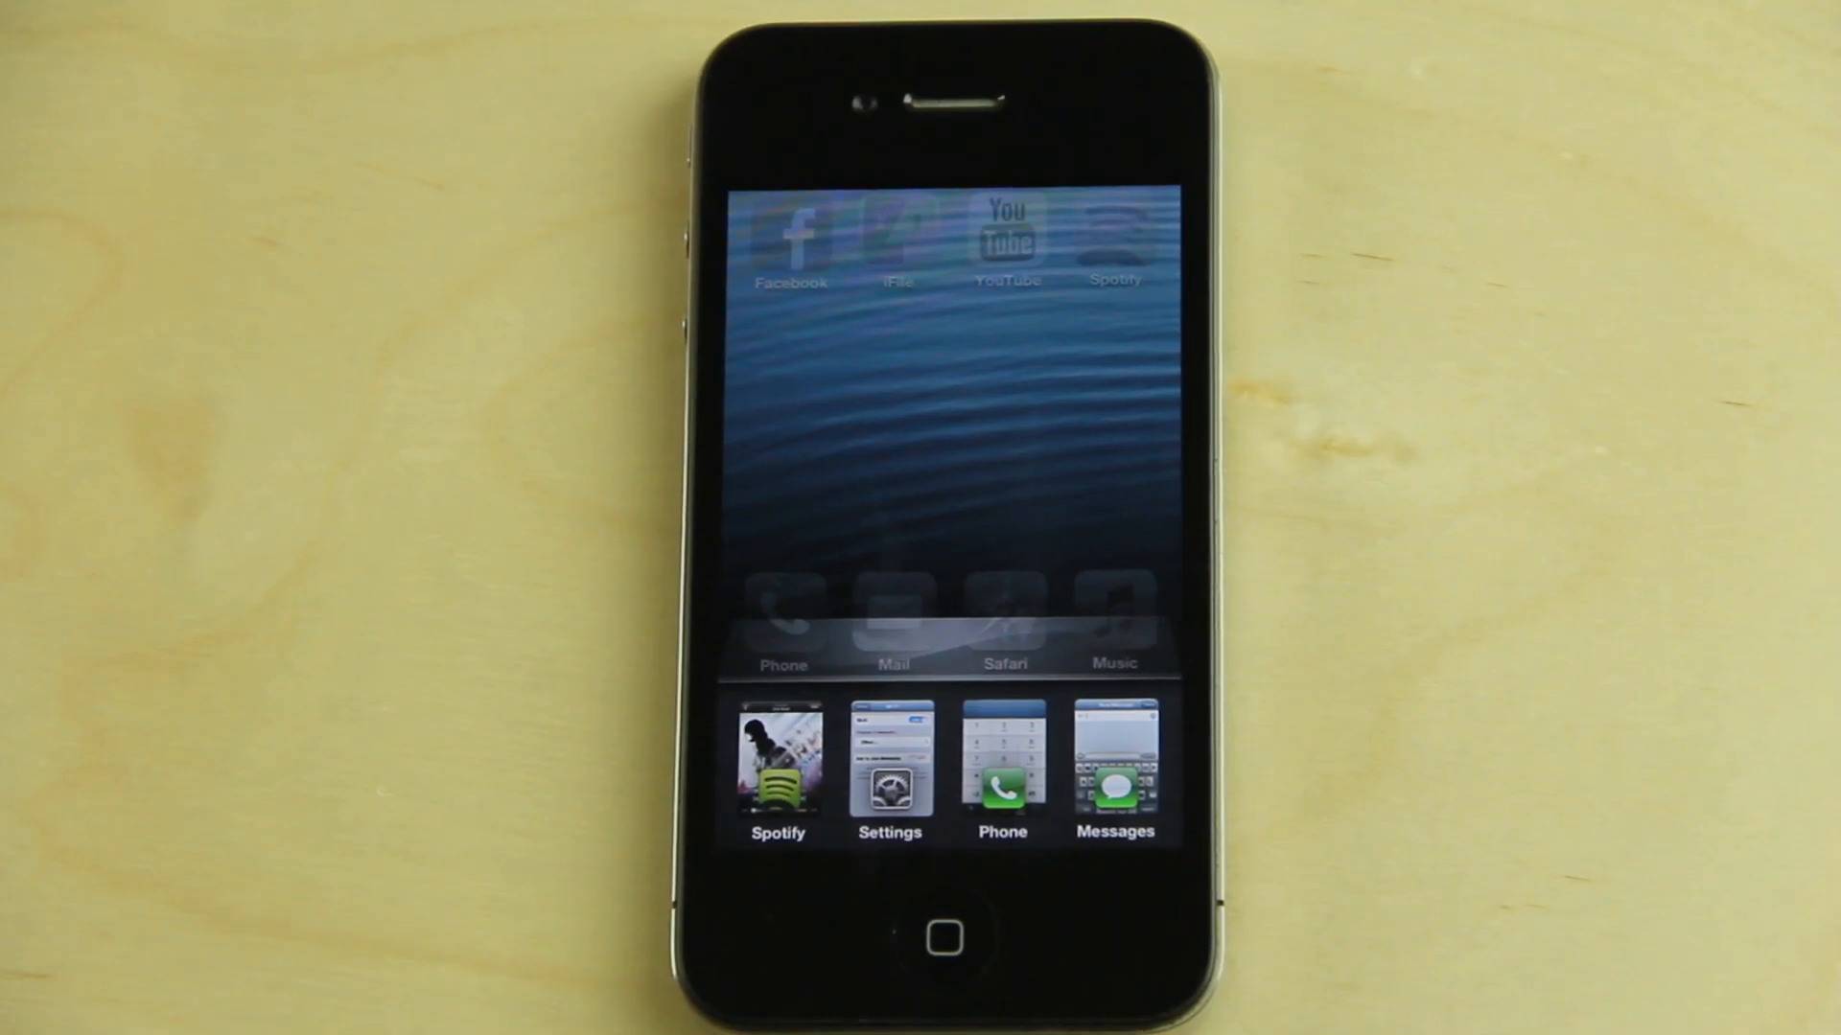
{"action": "left_click", "coordinate": [778, 769]}
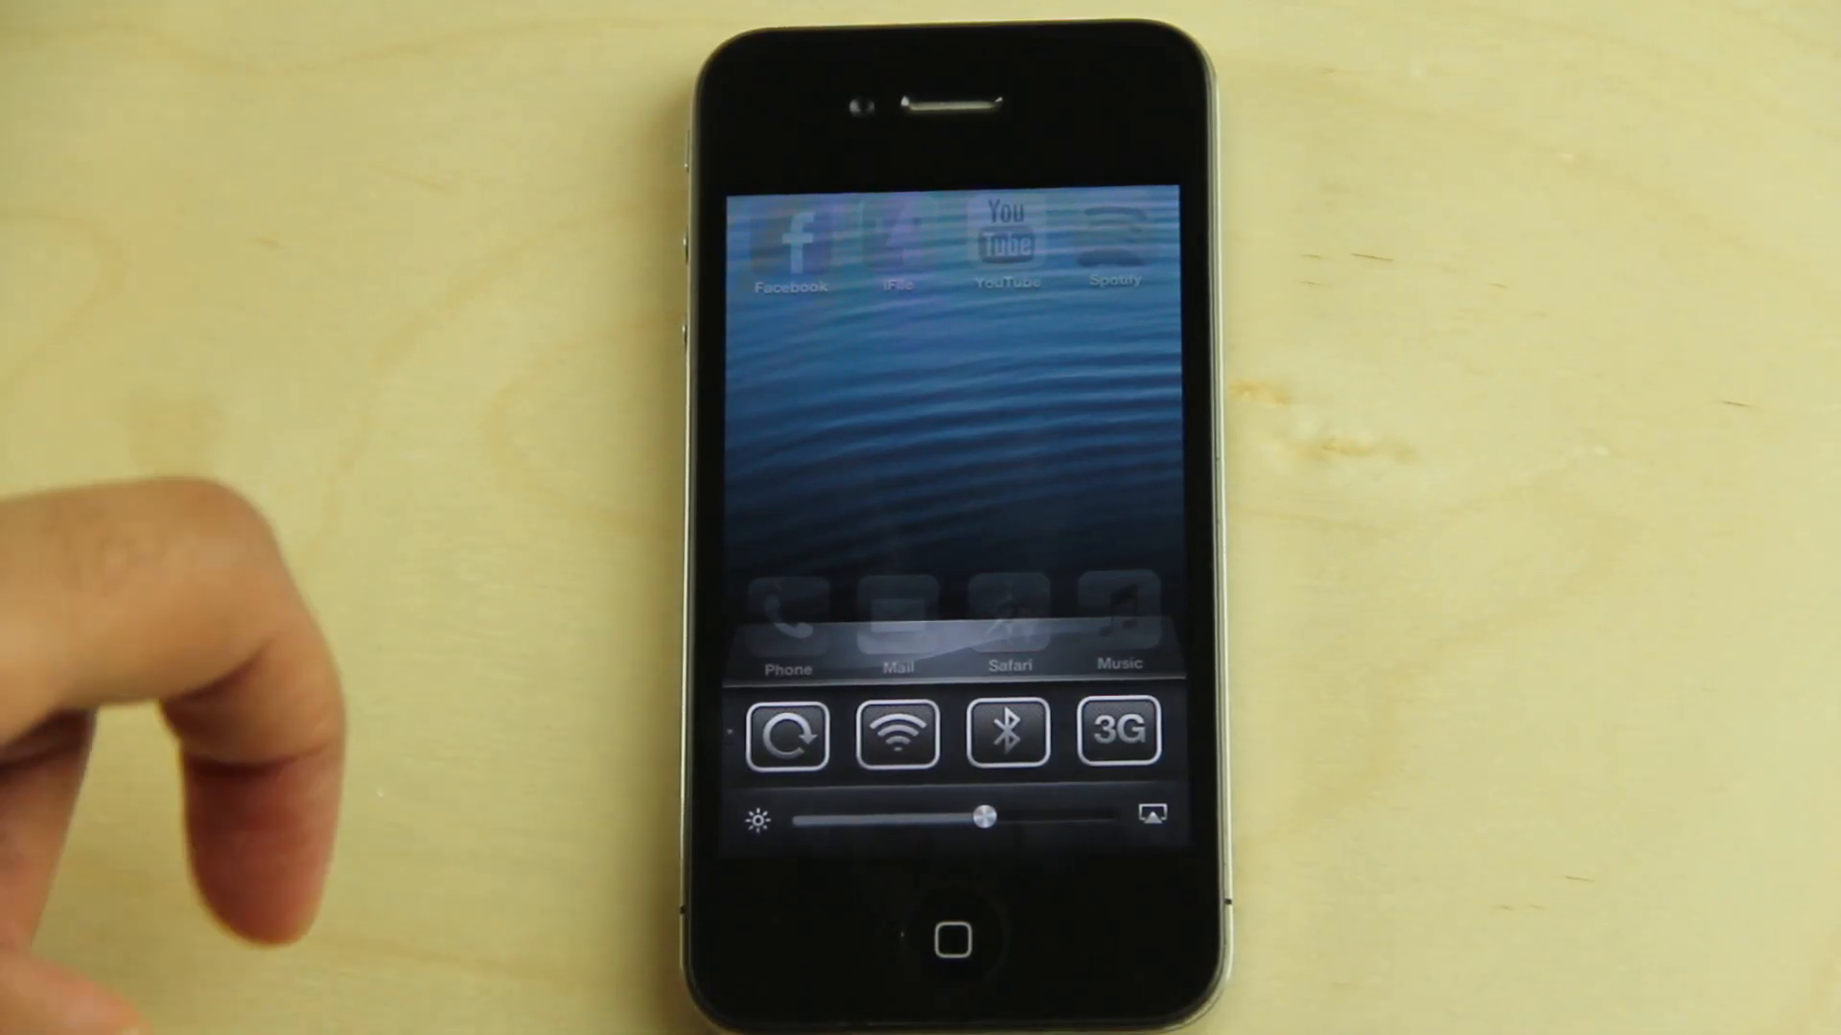
- Swipe to the page with orientation lock, Wi-Fi, Bluetooth, 3G toggles and brightness slider
{"action": "left_click", "coordinate": [788, 733]}
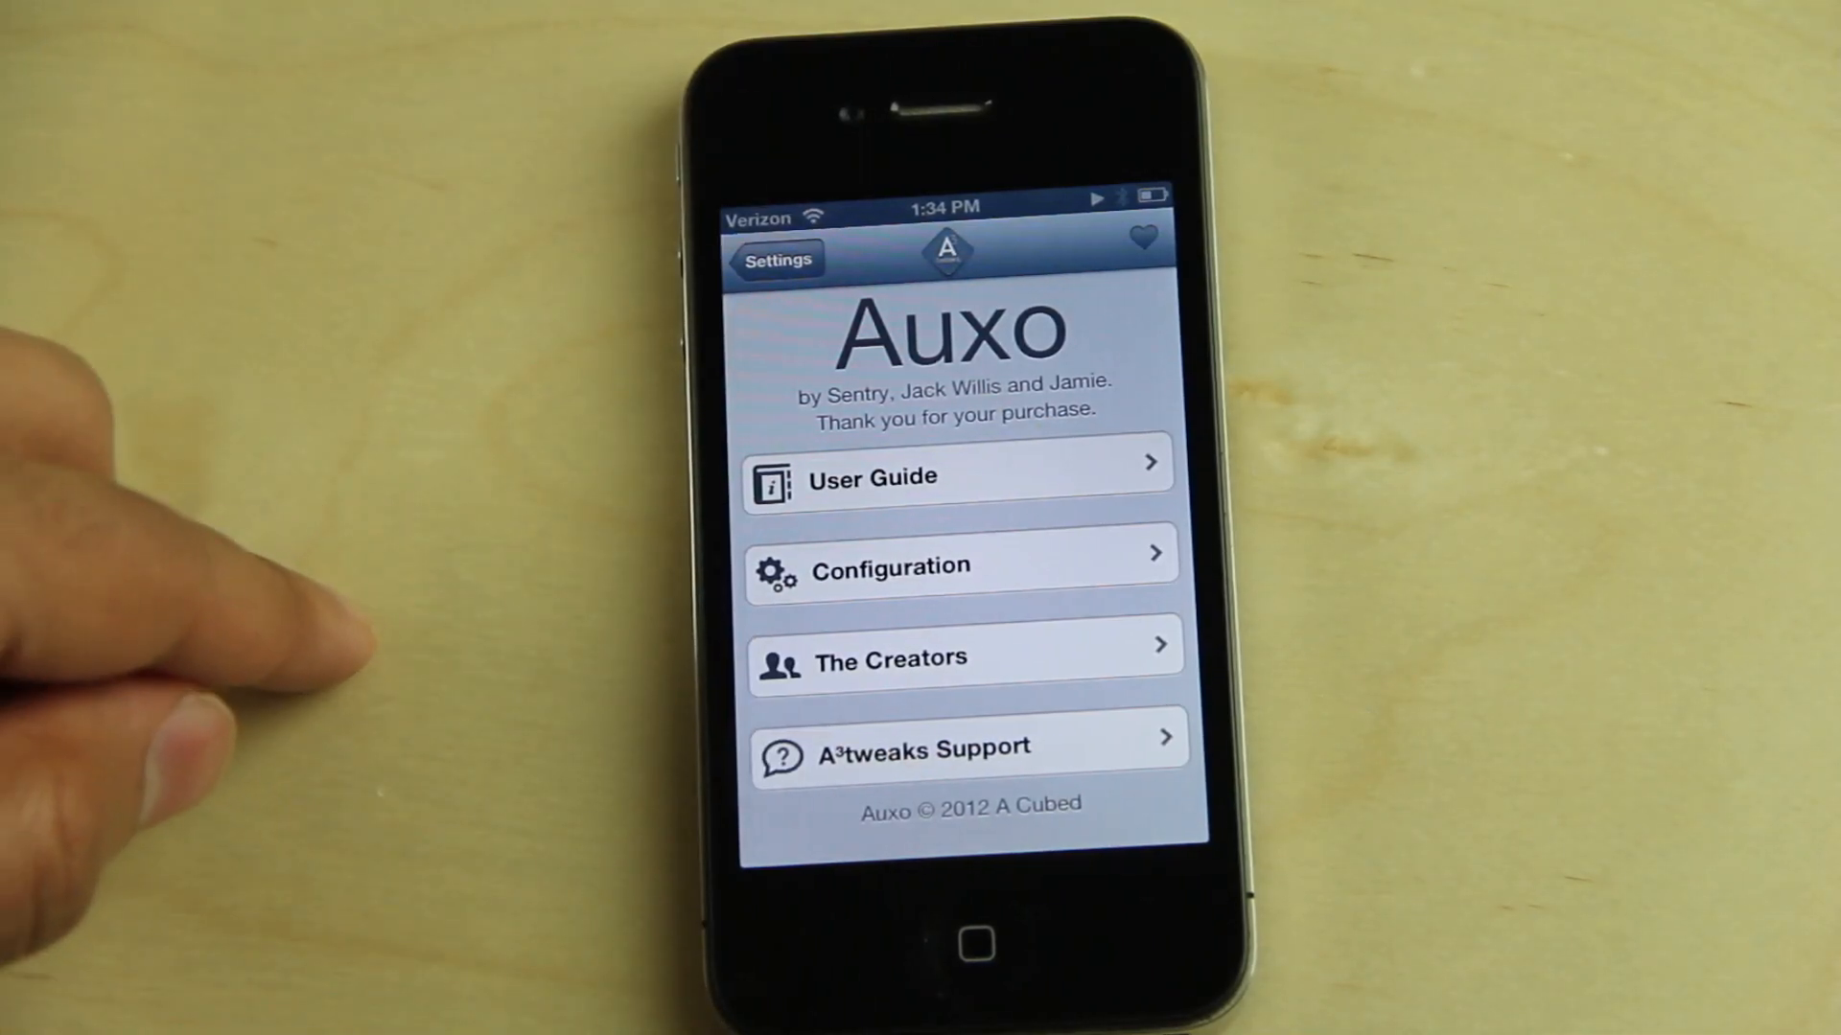
- Read through Auxo's User Guide, then view the Configuration > Toggles list
{"action": "left_click", "coordinate": [956, 476]}
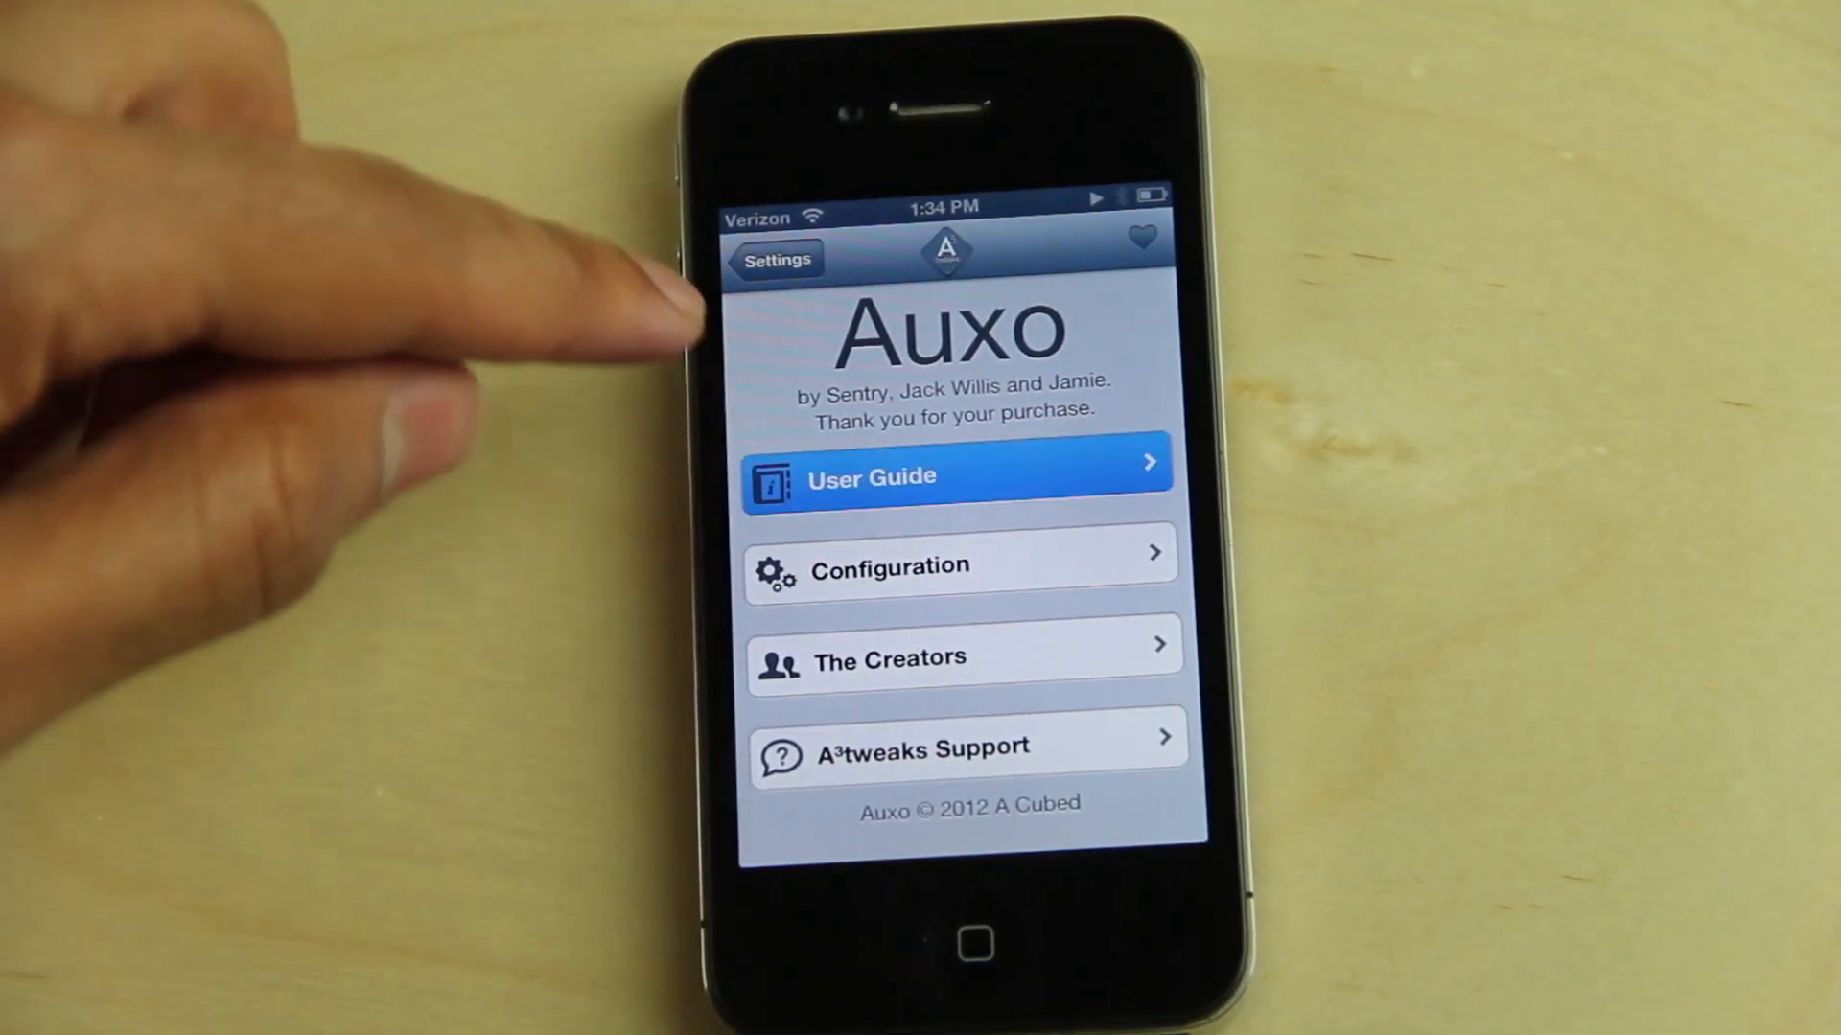
{"action": "left_click", "coordinate": [957, 476]}
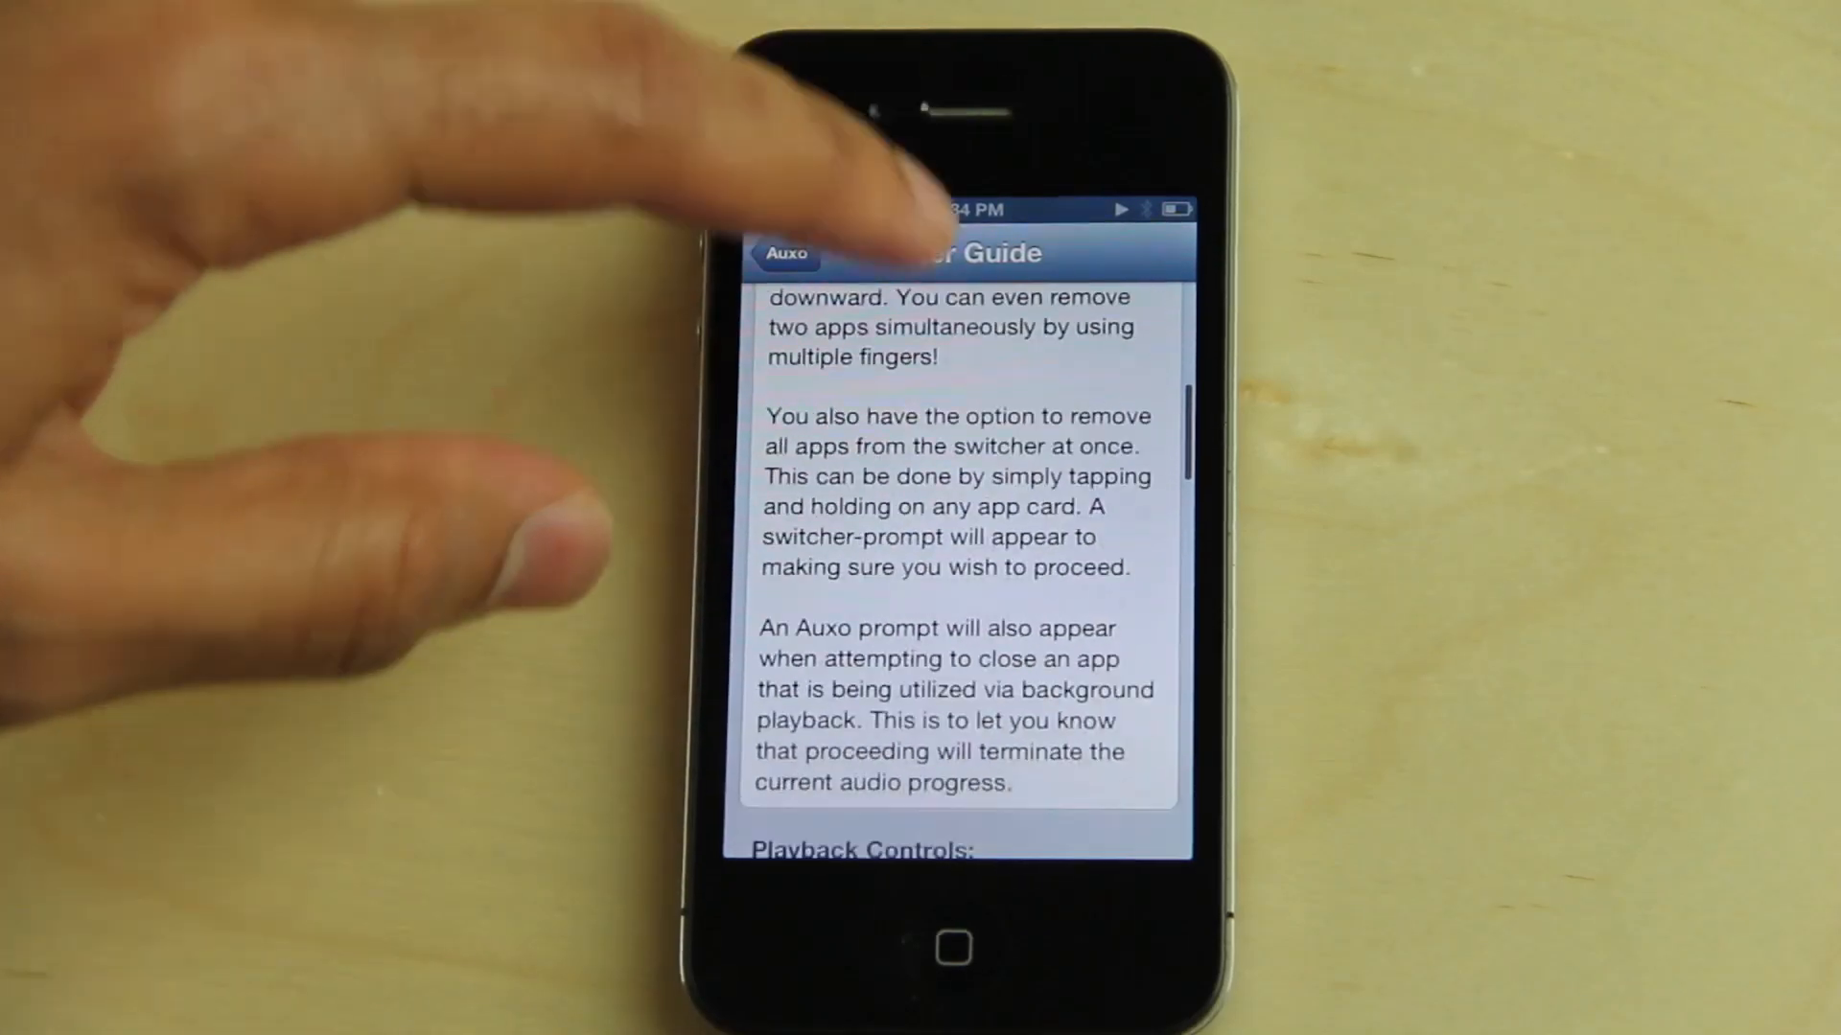
{"action": "scroll", "scroll_direction": "down", "scroll_amount": 3}
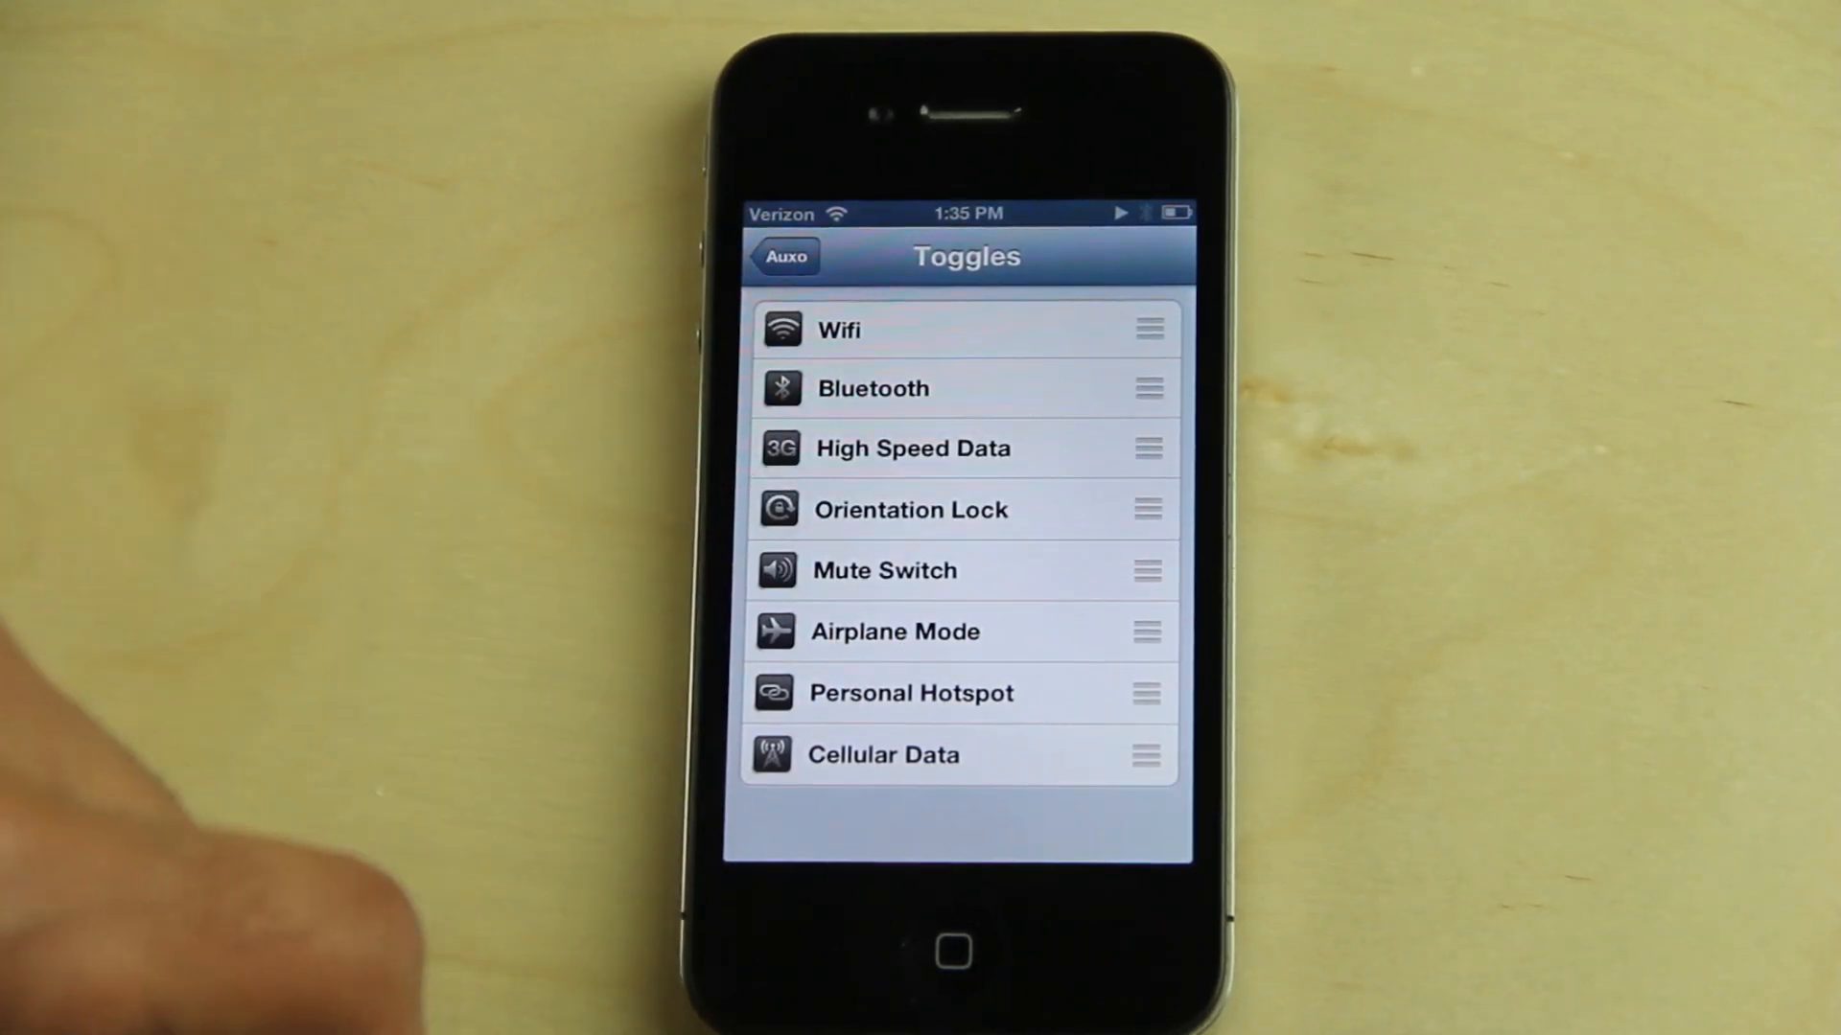
{"action": "scroll", "scroll_direction": "down", "scroll_amount": 3}
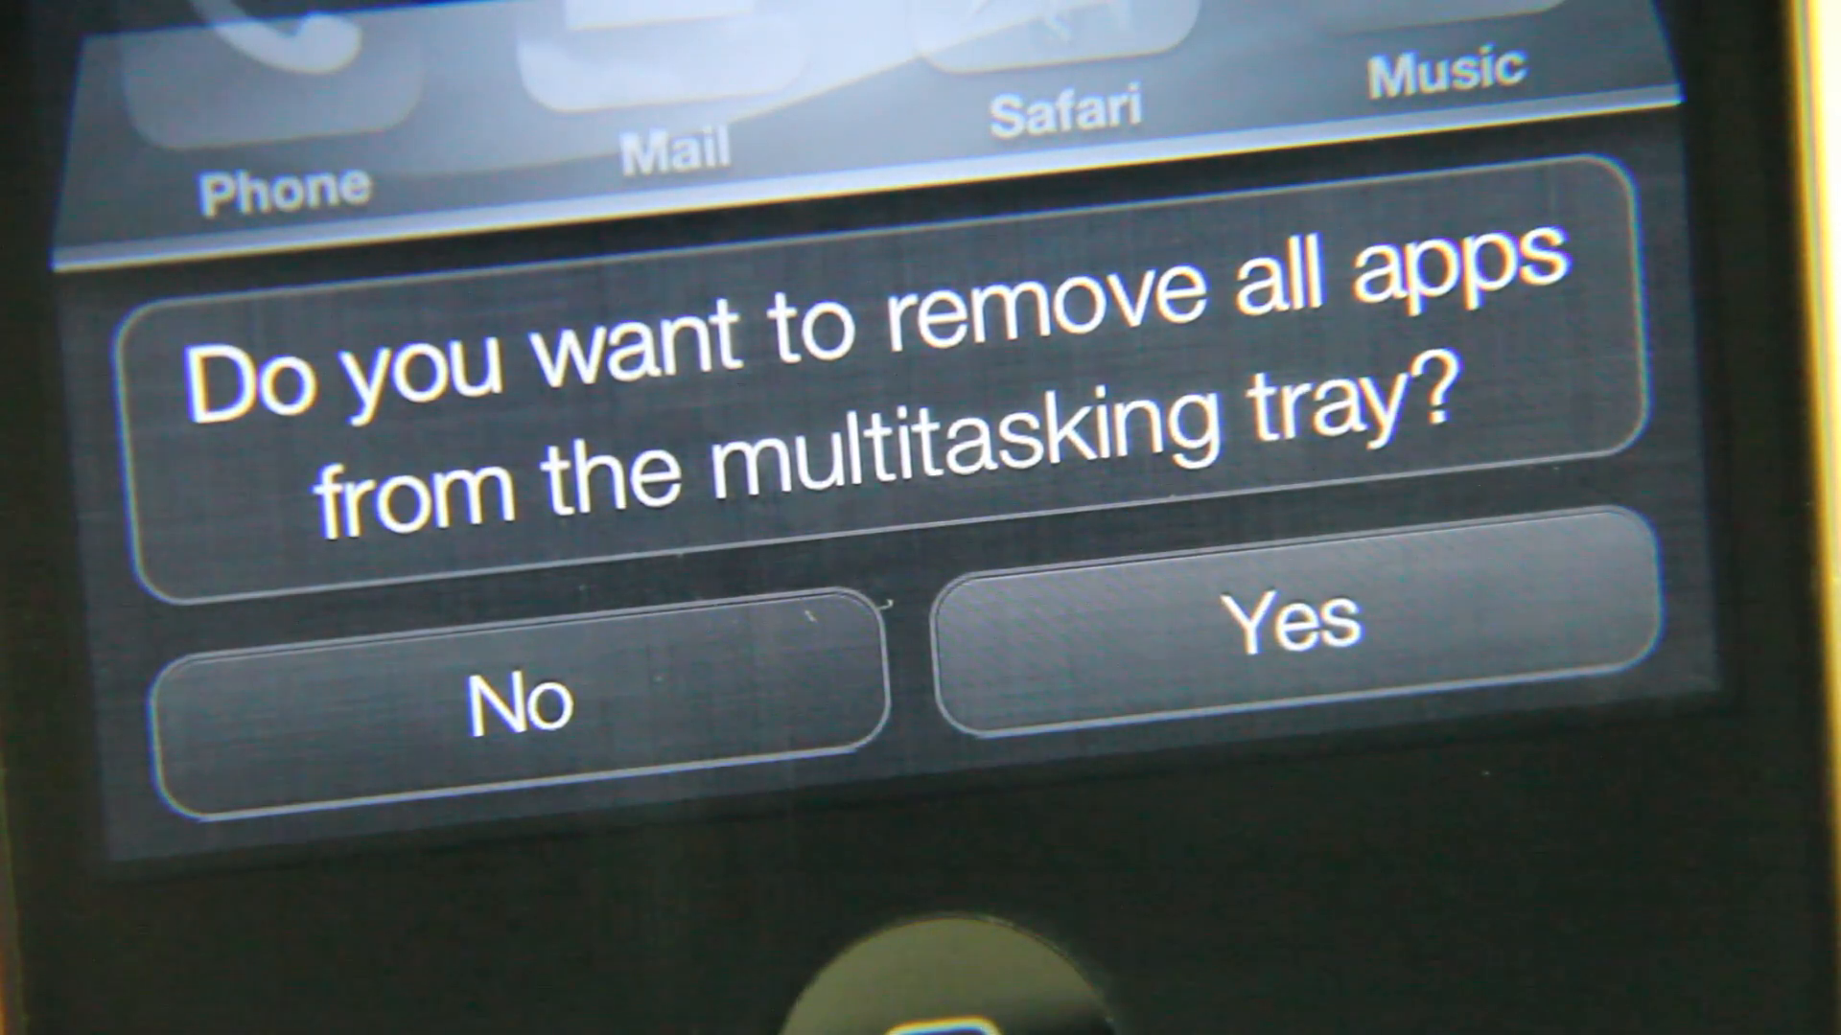
- Dismiss the remove-all prompt and switch to the Safari Steve Jobs article card
{"action": "left_click", "coordinate": [1292, 622]}
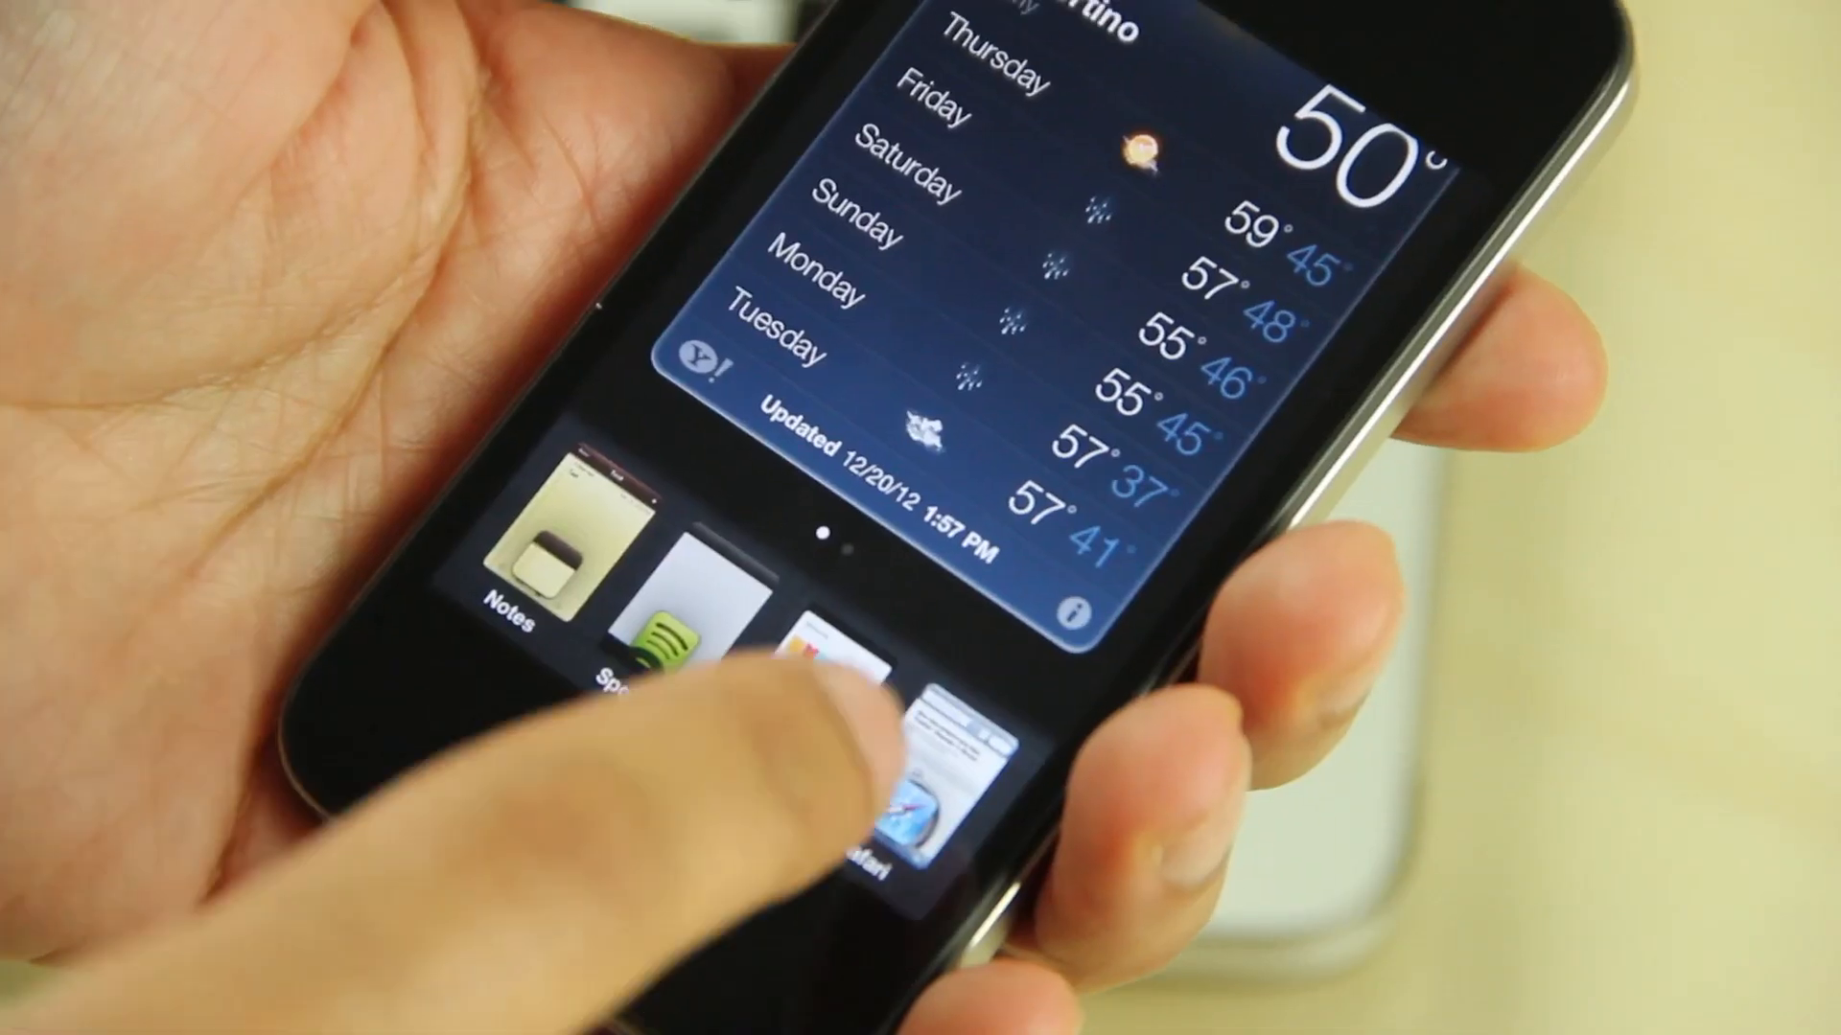
{"action": "left_click", "coordinate": [886, 786]}
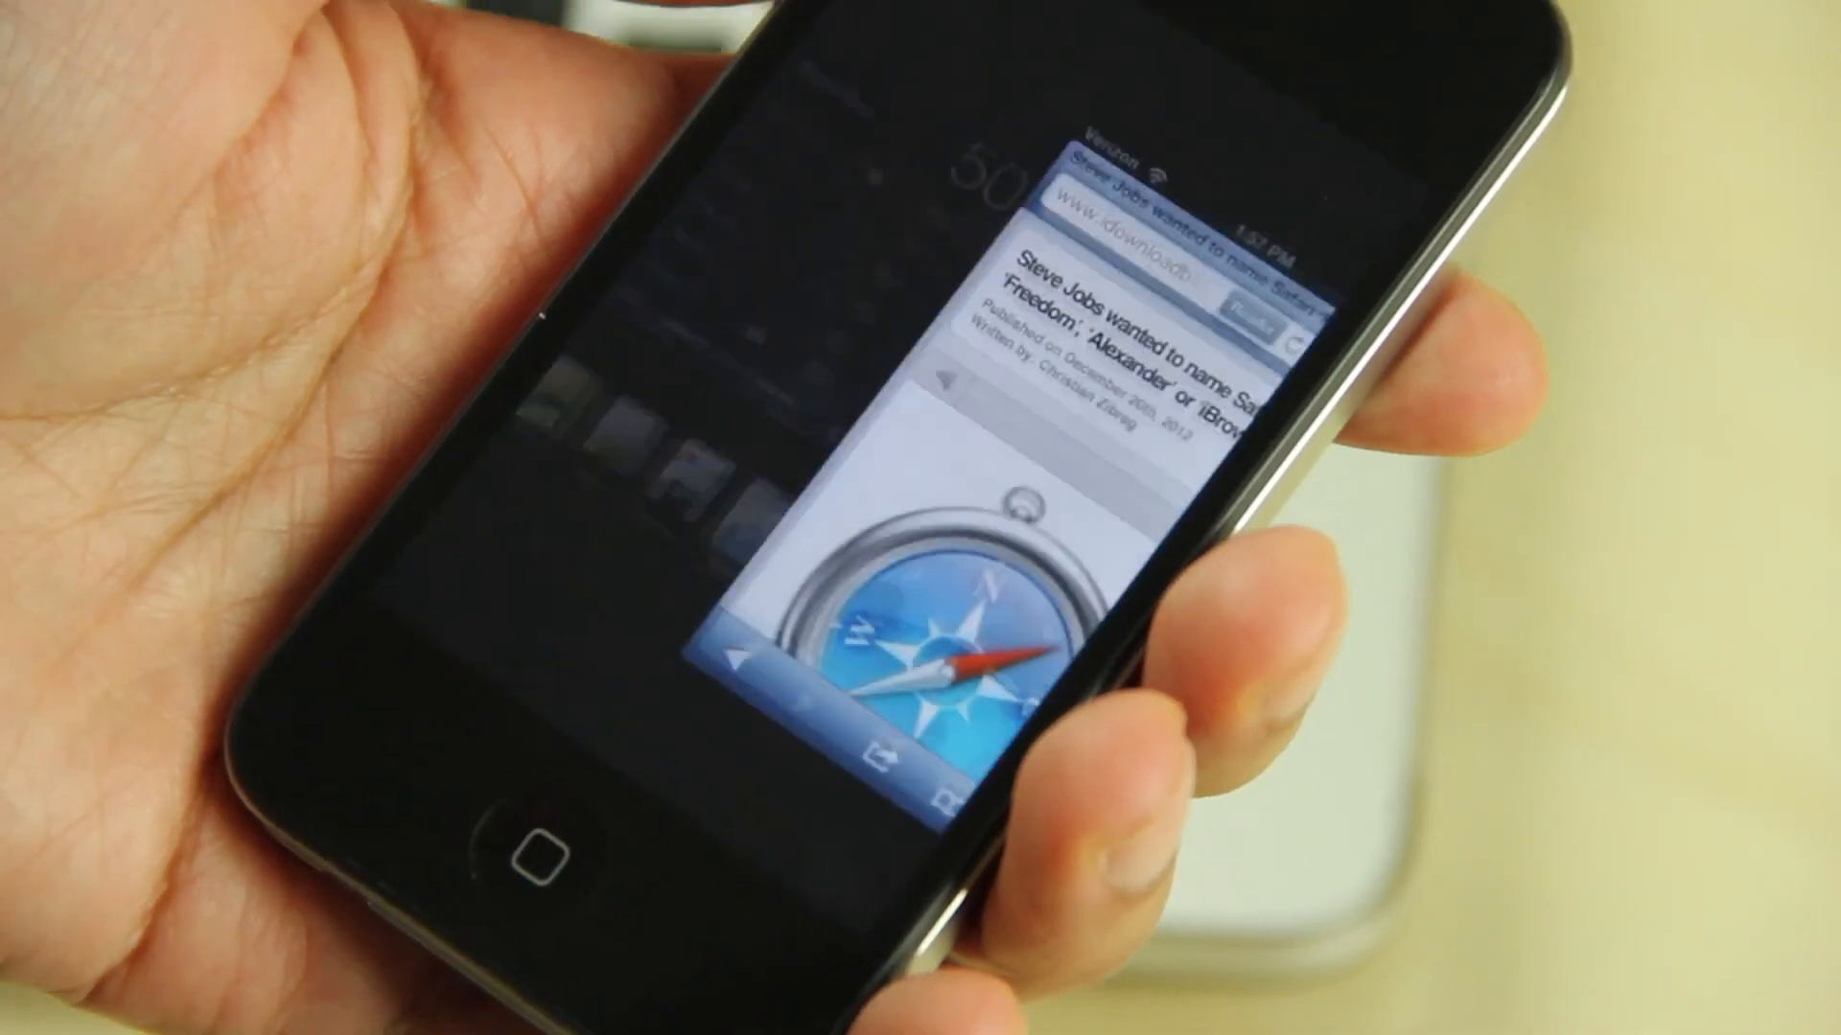